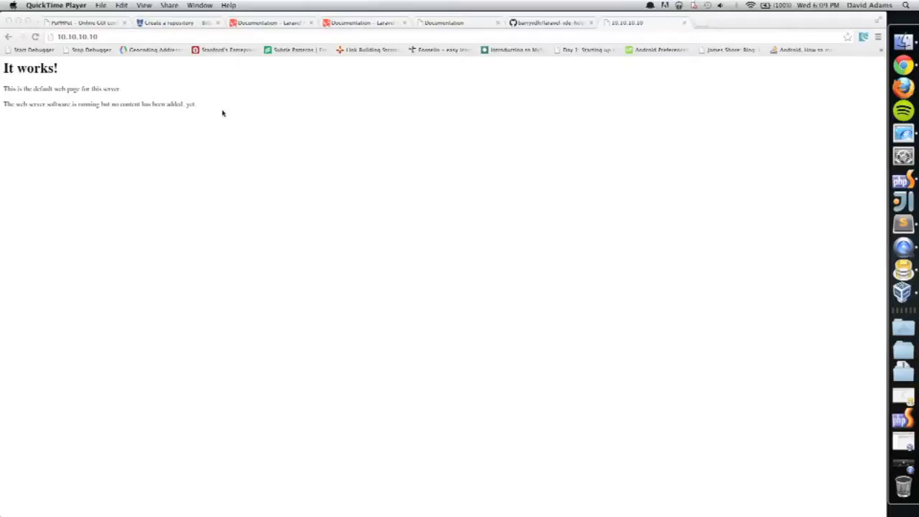
mouse_move(634, 186)
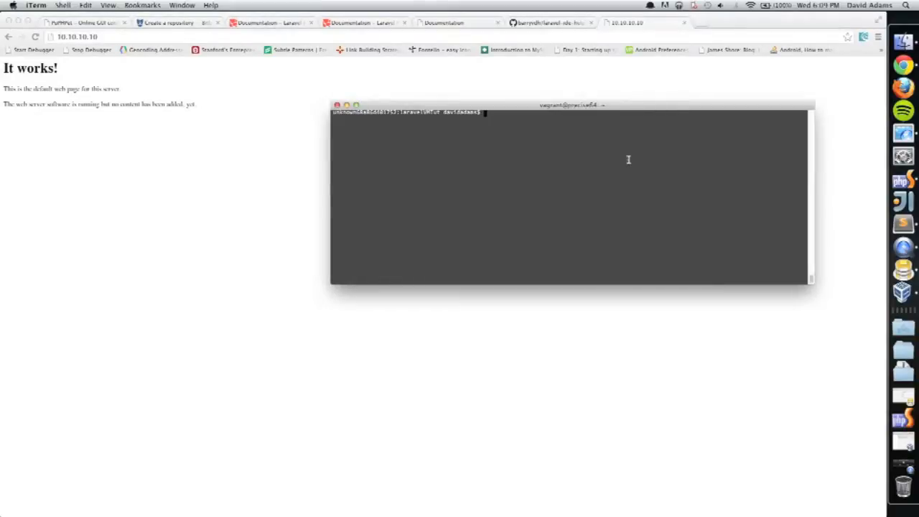
- Open /etc/hosts in vim with sudo to edit it as administrator
type("sudo vim /etc")
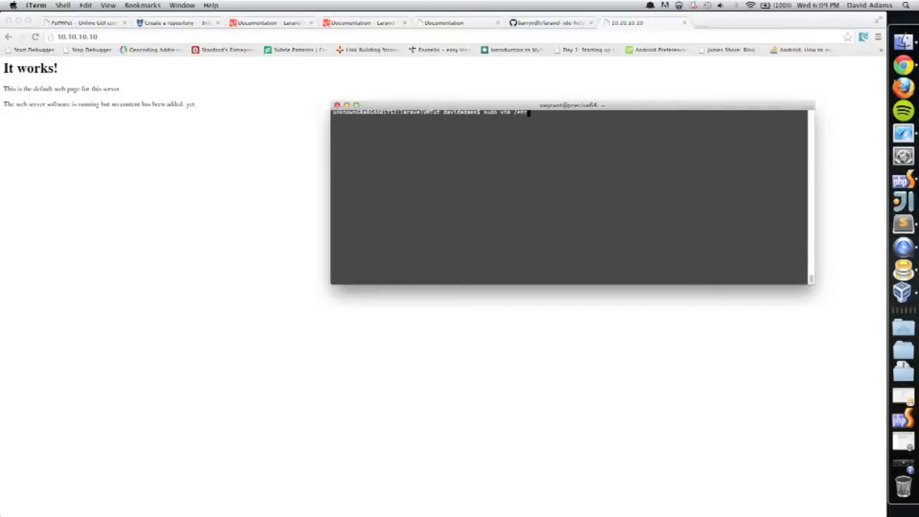
type("hosts")
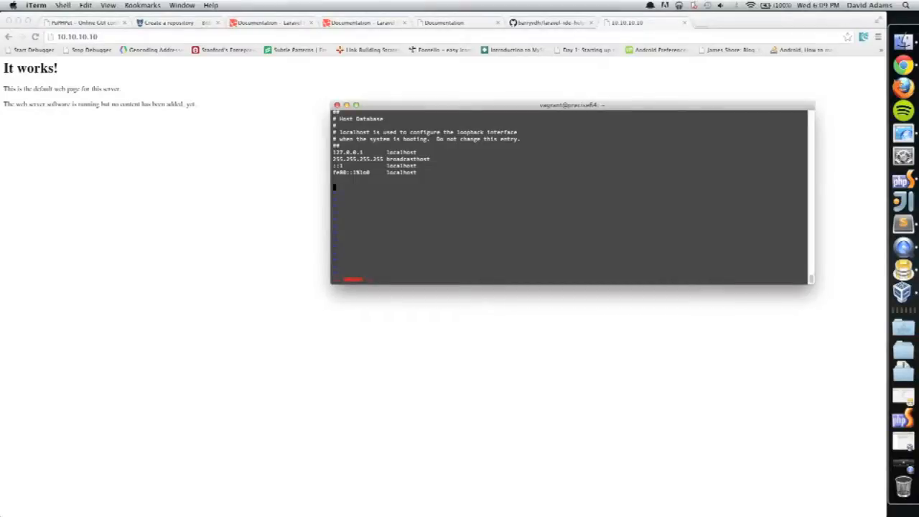
- Add the hosts line '10.10.10.10 laravelvmtut', save the file and close the terminal
type("10.10")
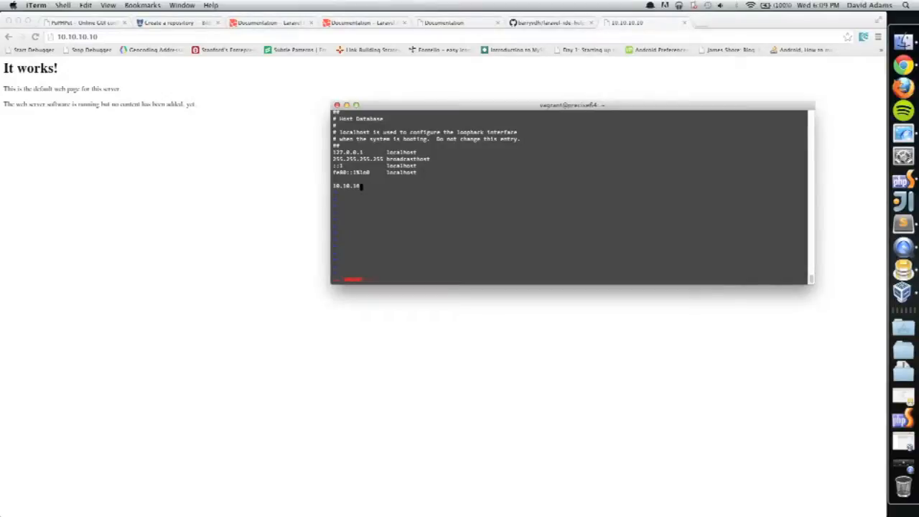
type(".10")
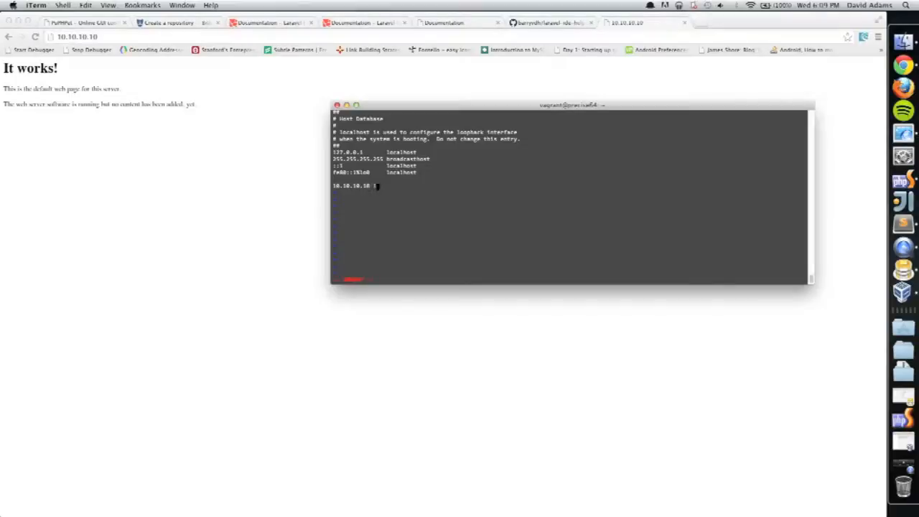
type("laravel.dev")
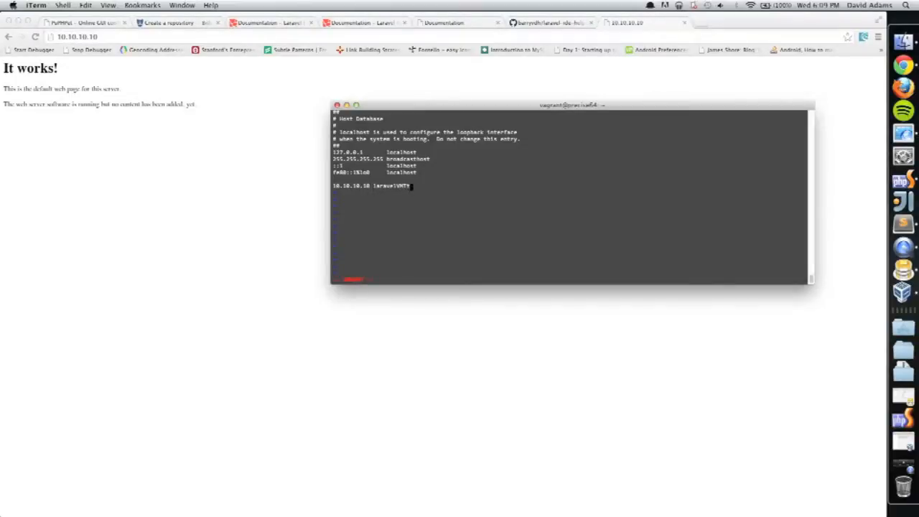
type("ut")
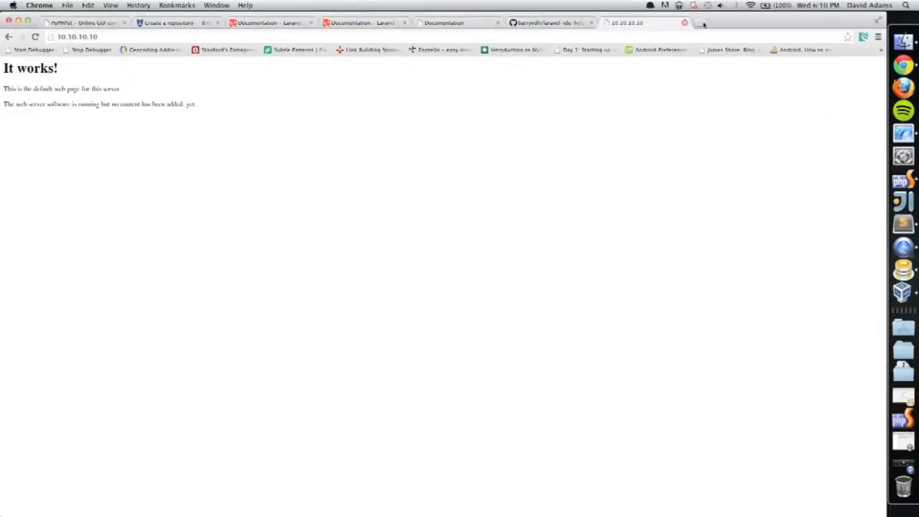
left_click(697, 23)
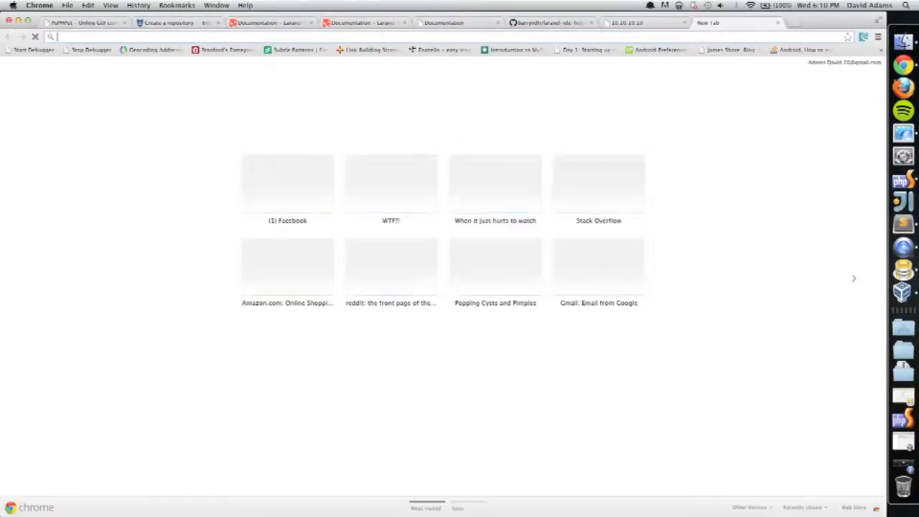
type("laravel.com")
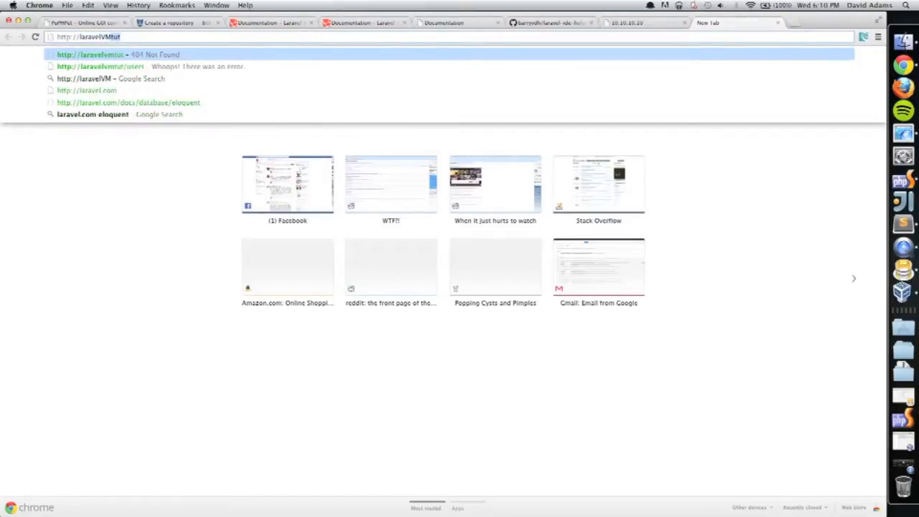
key("backspace")
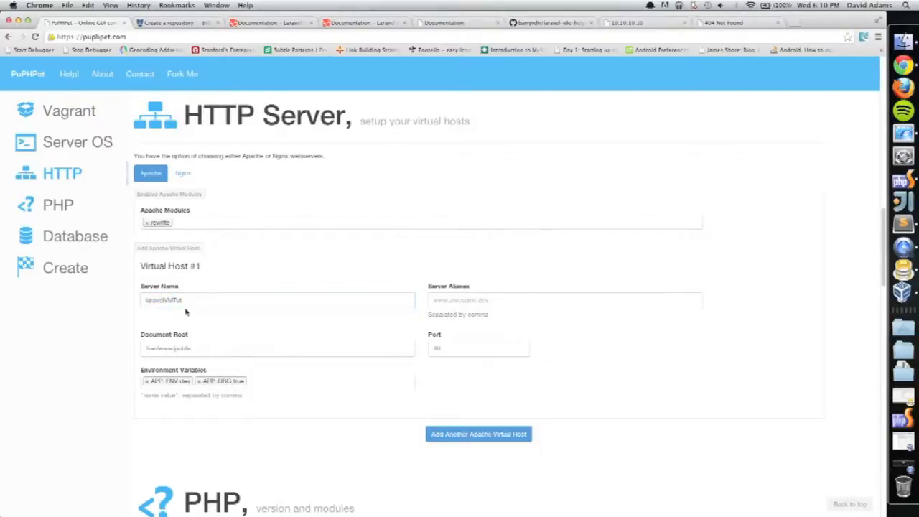
left_click(276, 349)
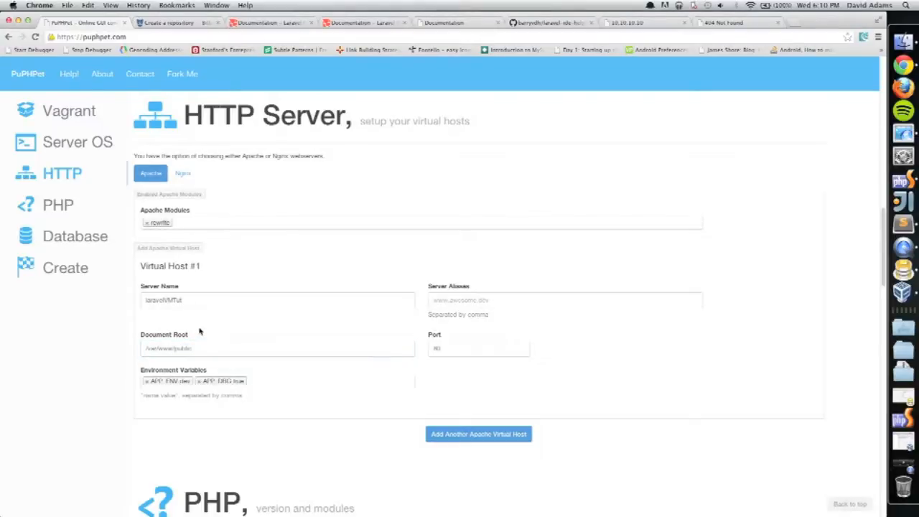
mouse_move(440, 293)
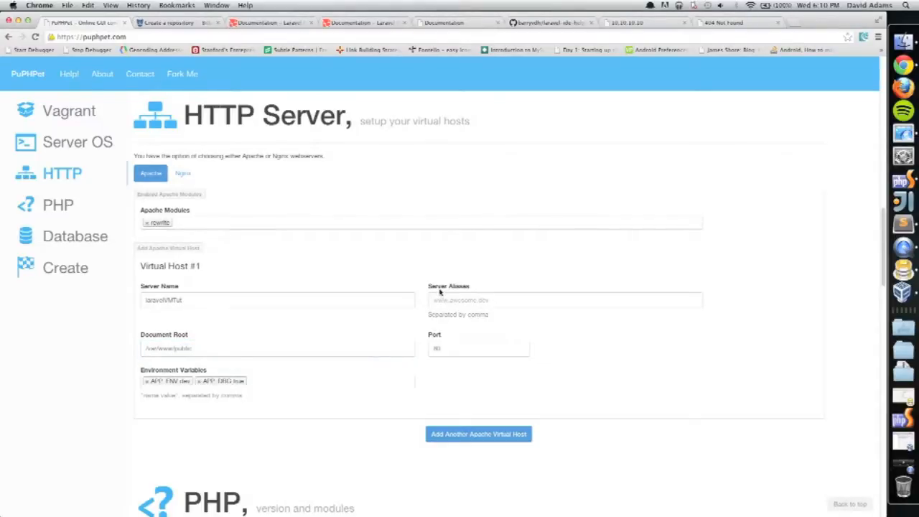
mouse_move(454, 271)
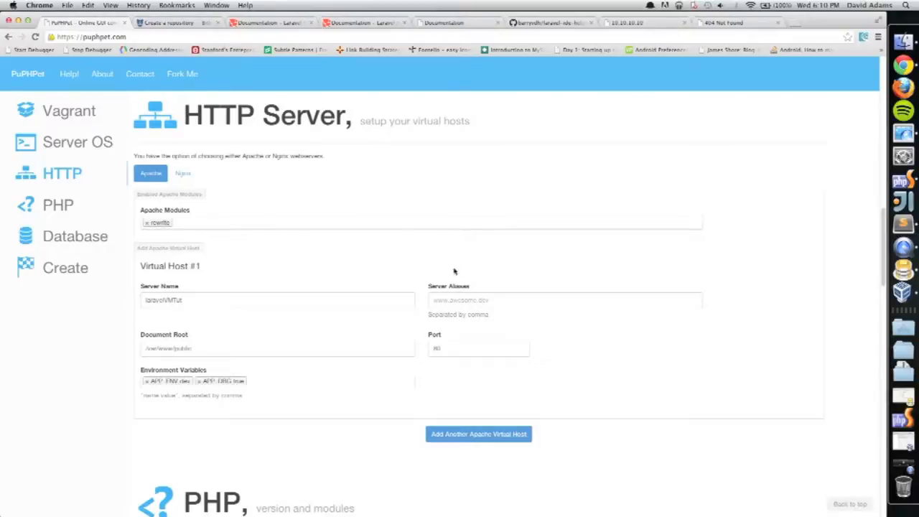
mouse_move(866, 125)
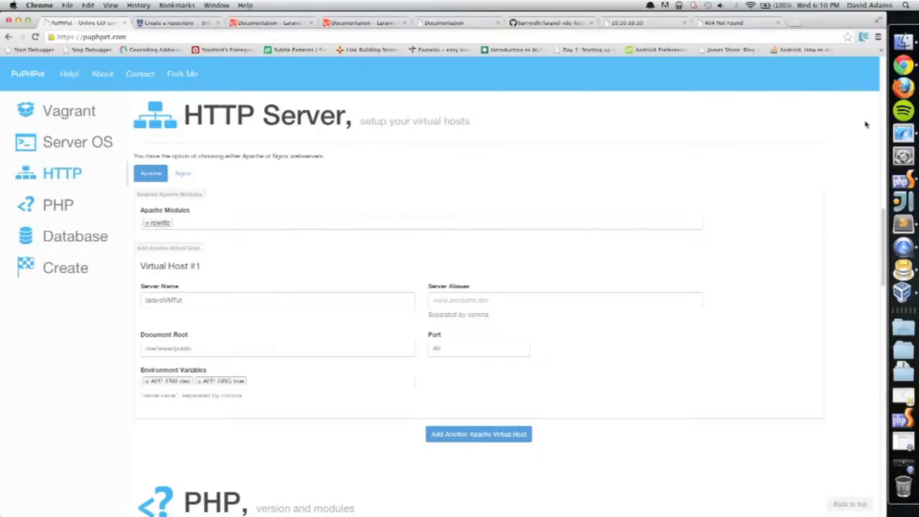
mouse_move(855, 152)
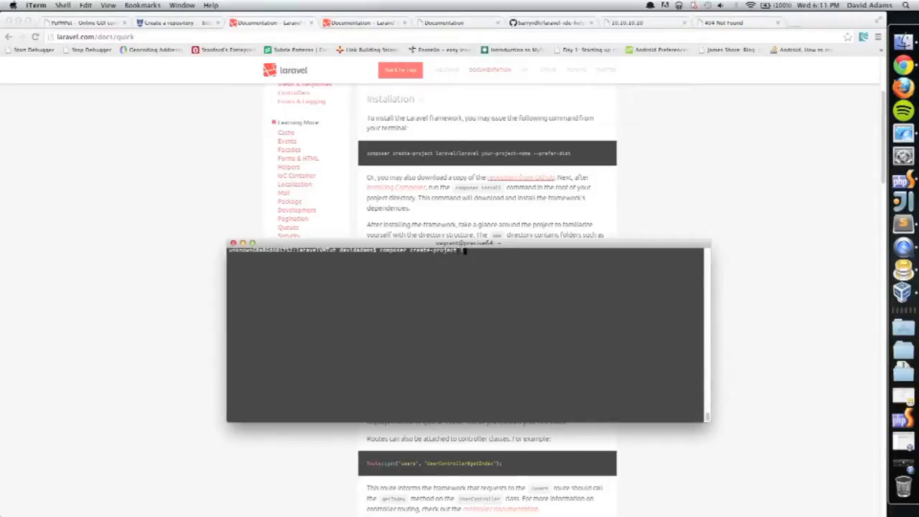
- Run composer create-project laravel/laravel in the VM project folder, then clear the terminal
type("laravel/laravel")
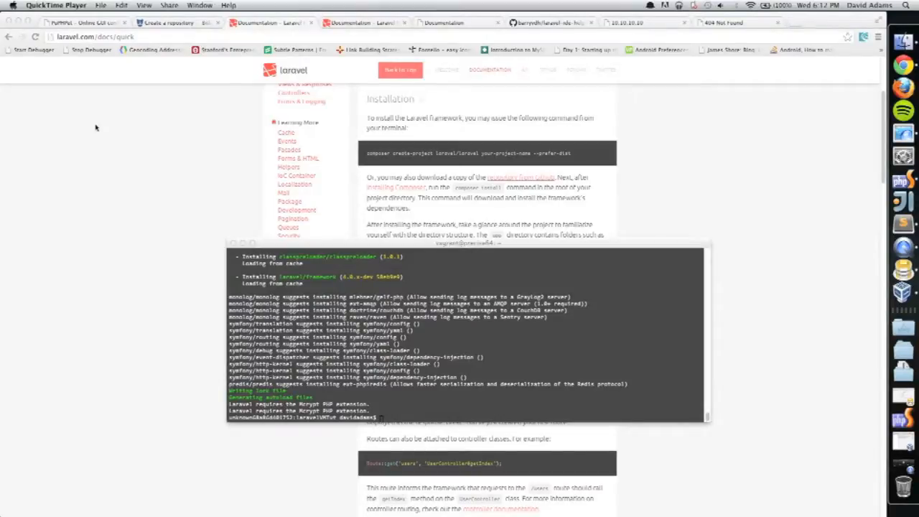
mouse_move(223, 342)
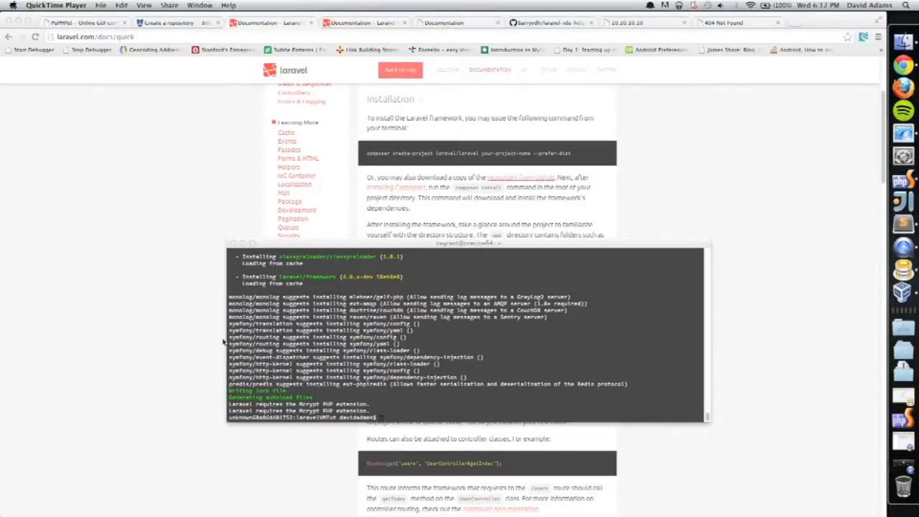
left_click(467, 331)
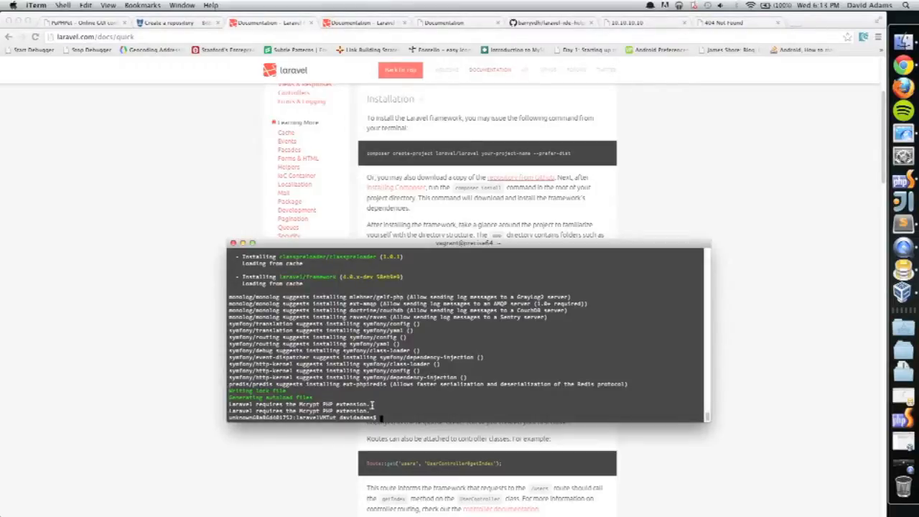
type("clear")
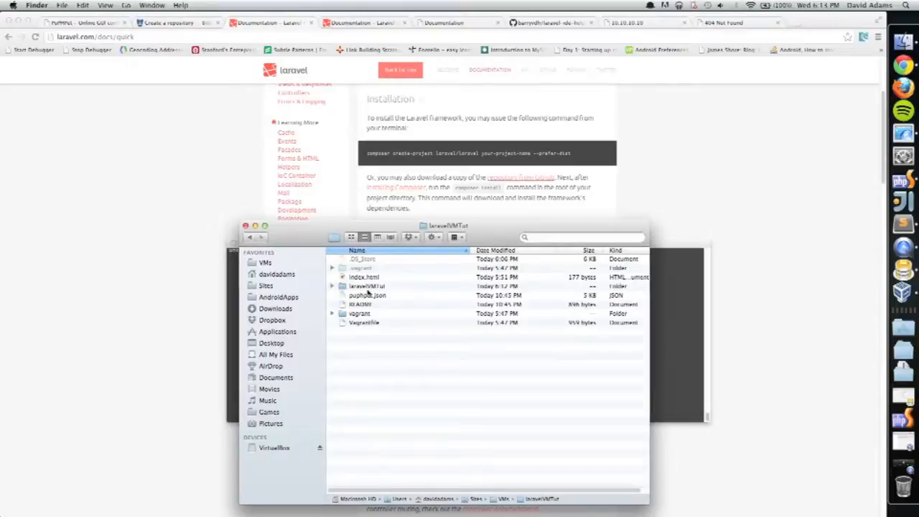
- Move all Laravel files from the nested laravelVMTut folder up into the project root
left_click(367, 285)
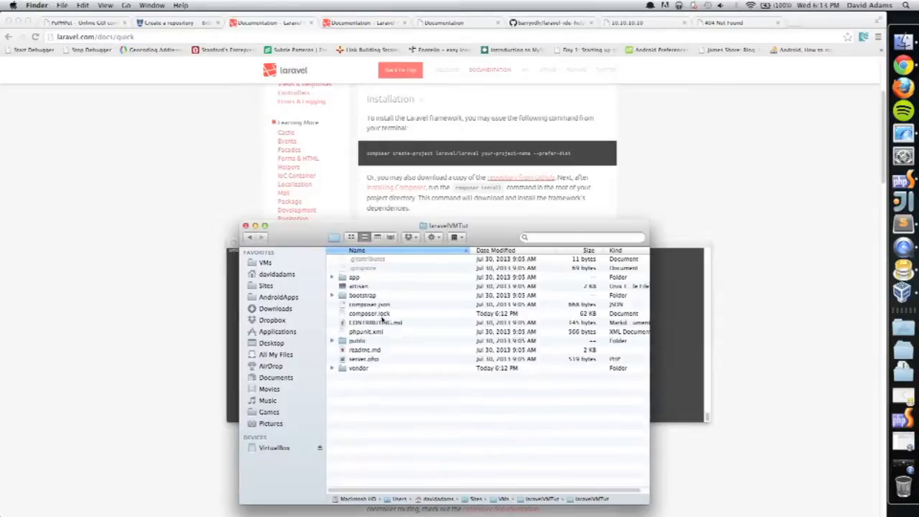
key("cmd+a")
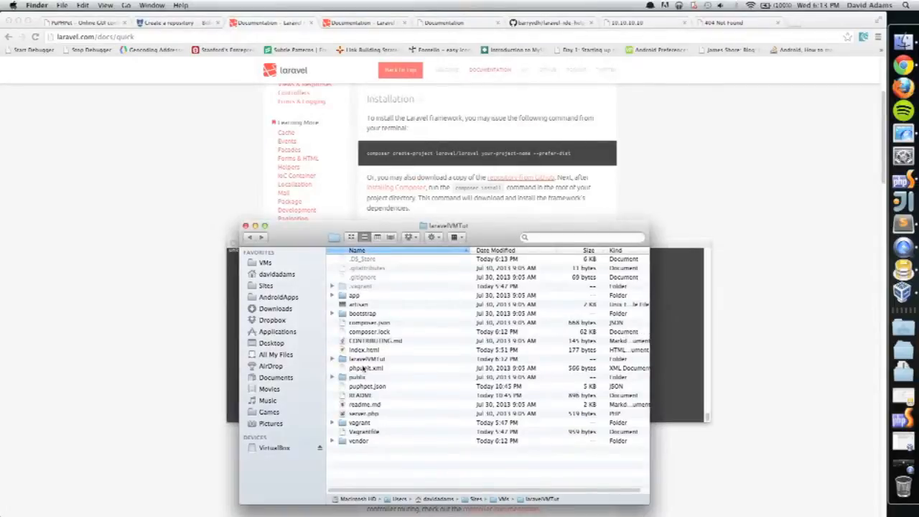
left_click(366, 359)
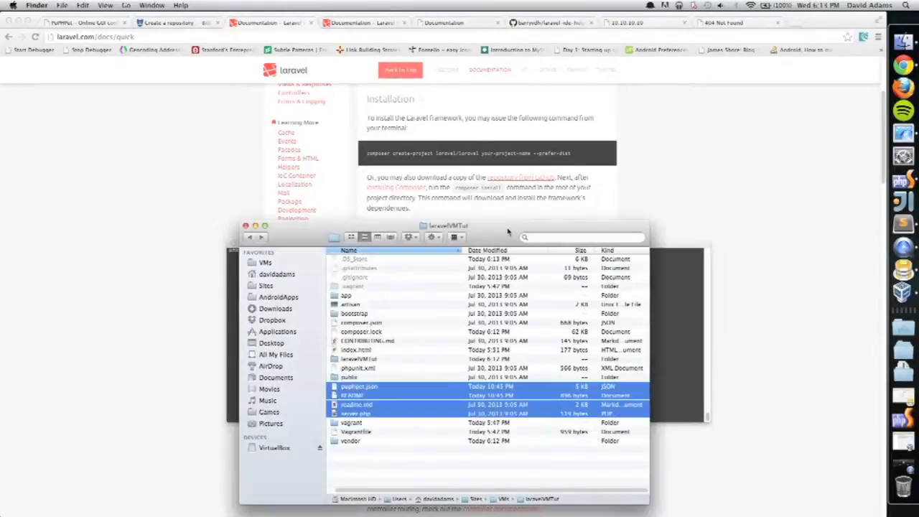
left_click(362, 330)
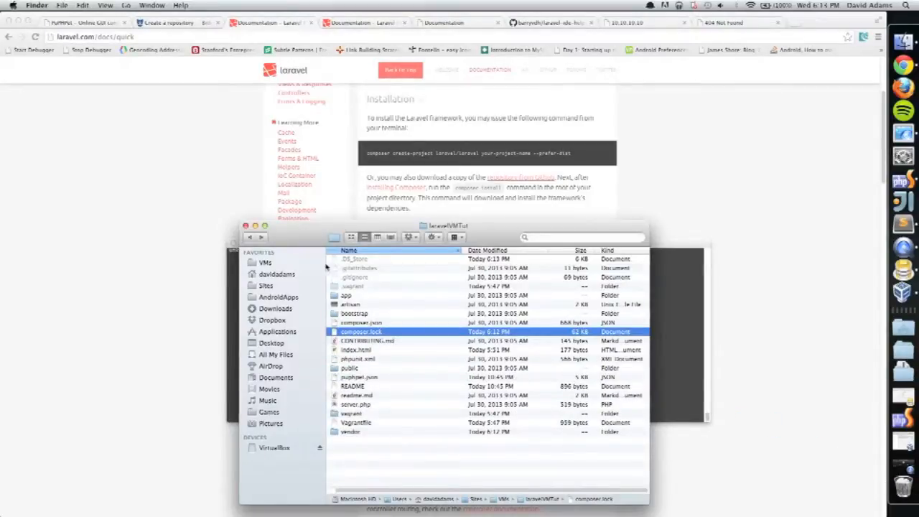
mouse_move(352, 373)
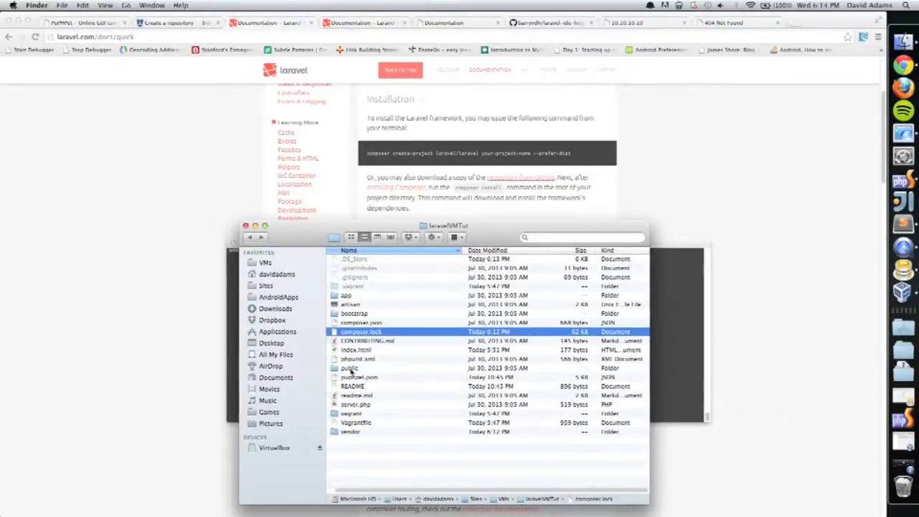
left_click(350, 368)
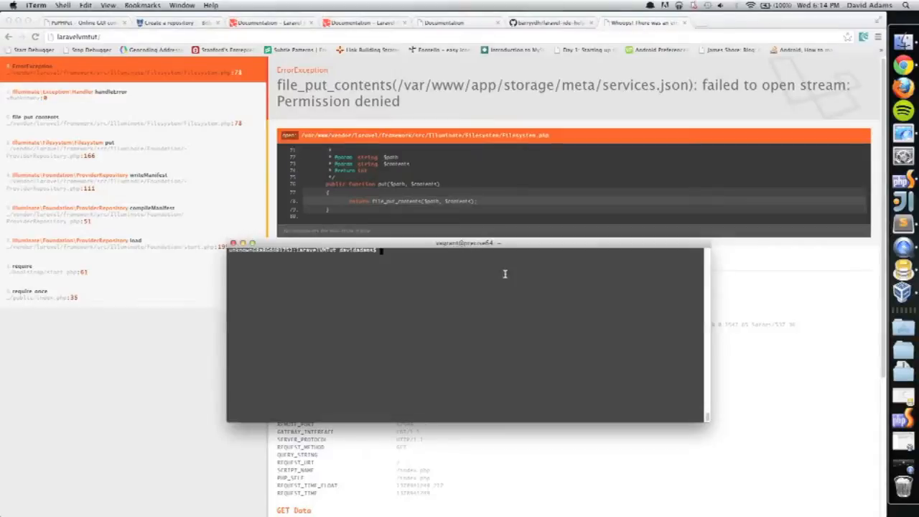
- From the project folder, run chmod -R 777 app/storage to open storage permissions
type("ls")
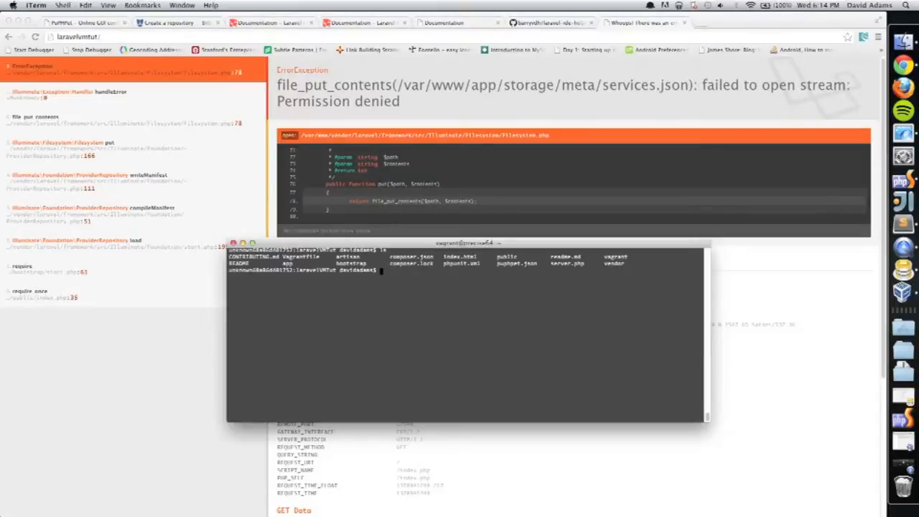
type("cd")
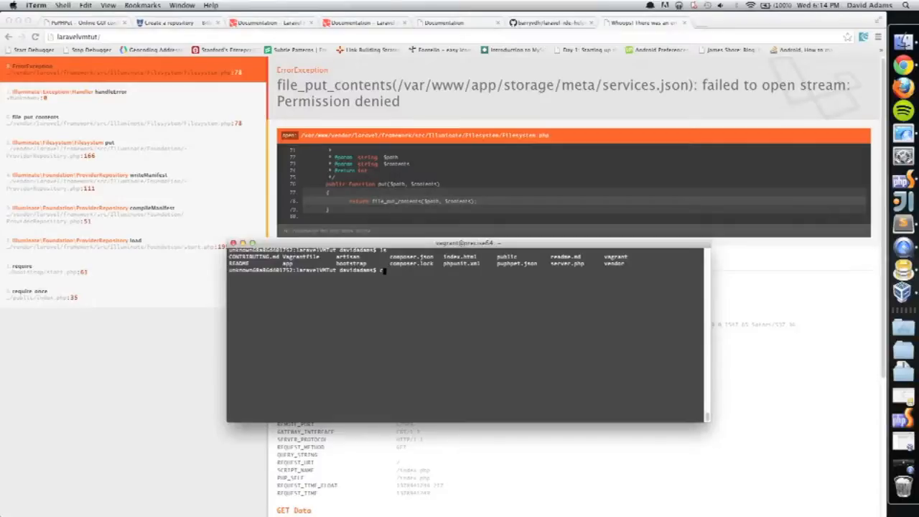
type("chmod -R 777 ap")
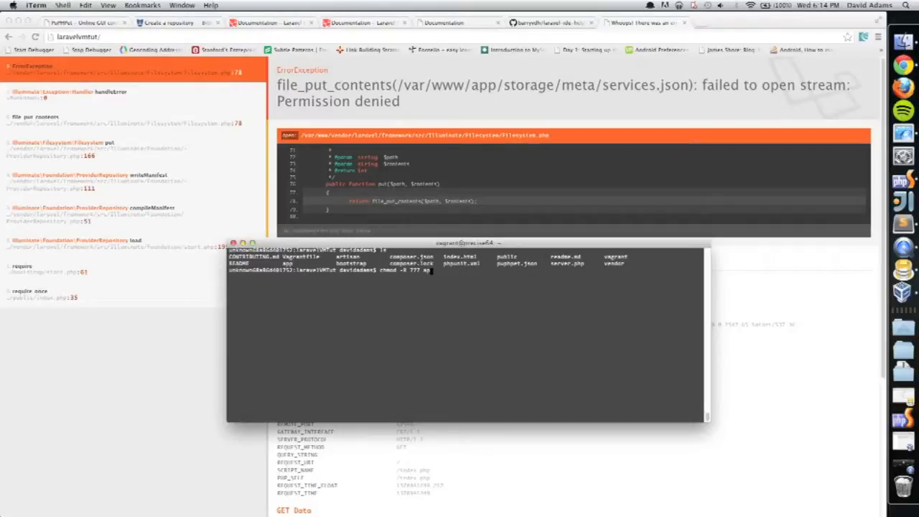
type("/storage")
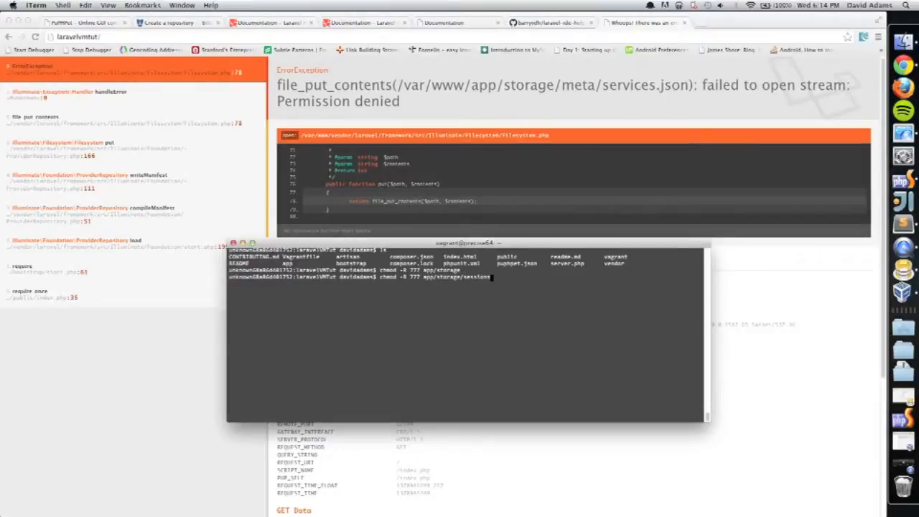
key("enter")
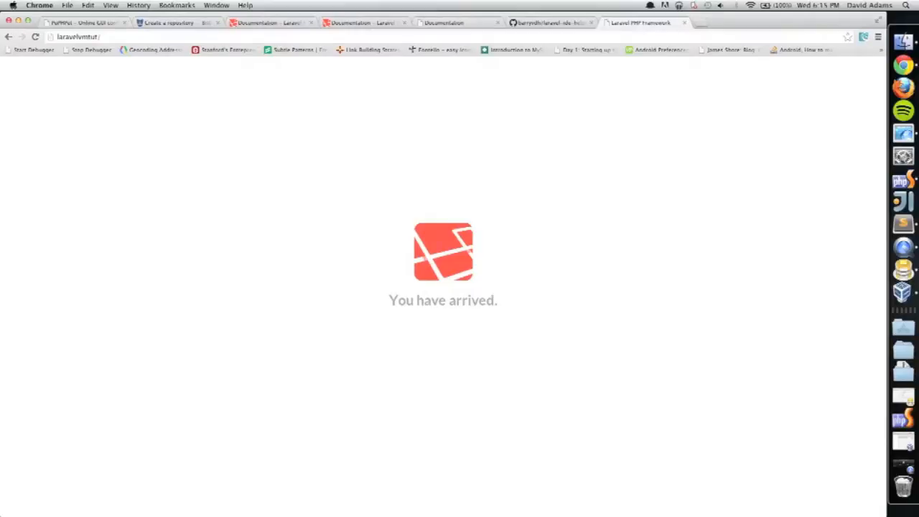
mouse_move(466, 178)
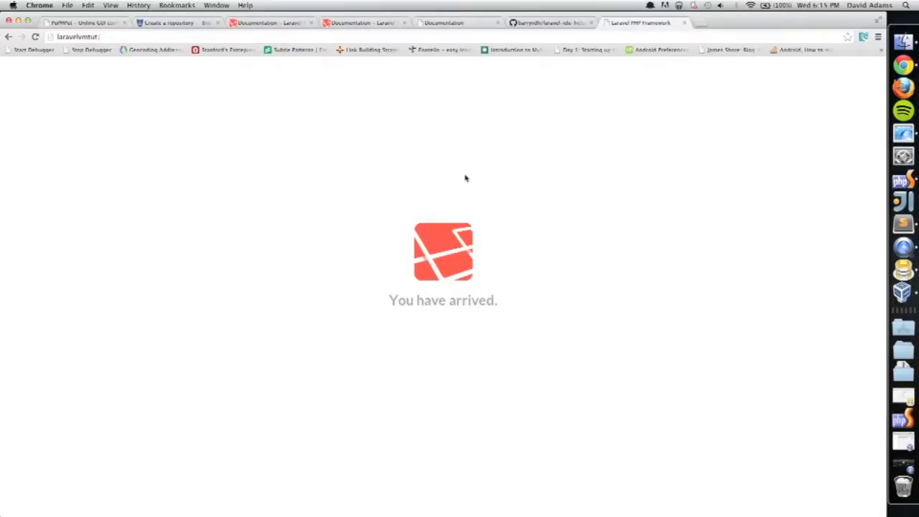
mouse_move(904, 395)
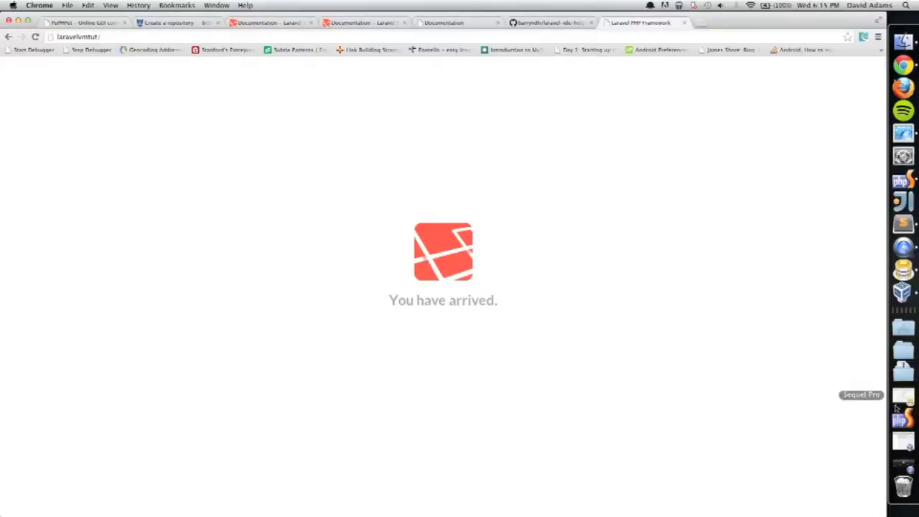